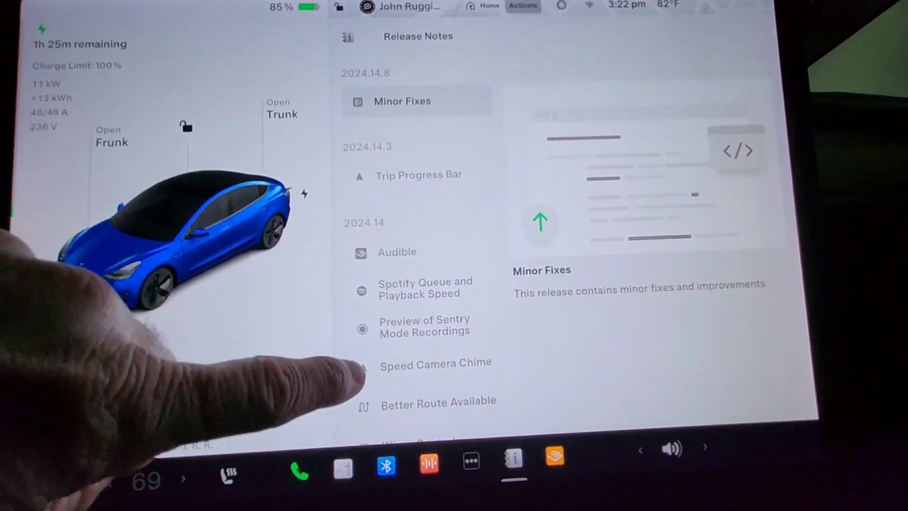
pyautogui.scroll(-3)
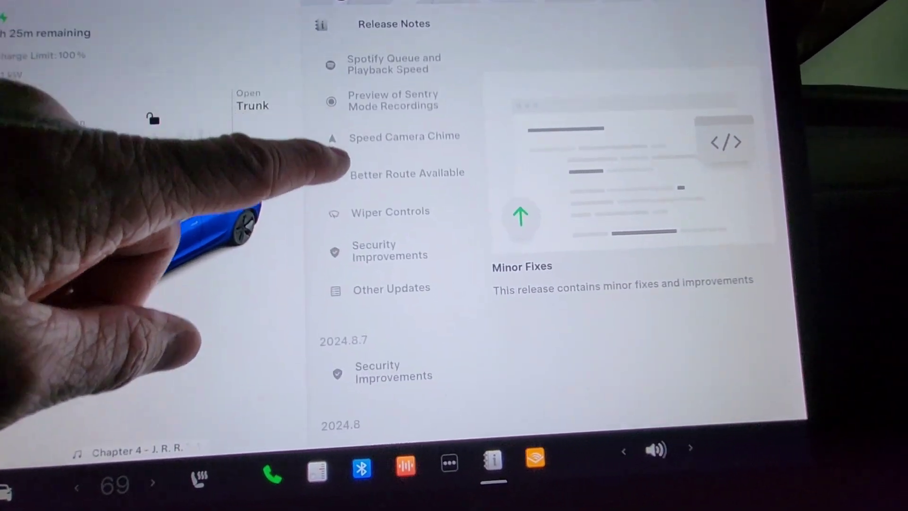